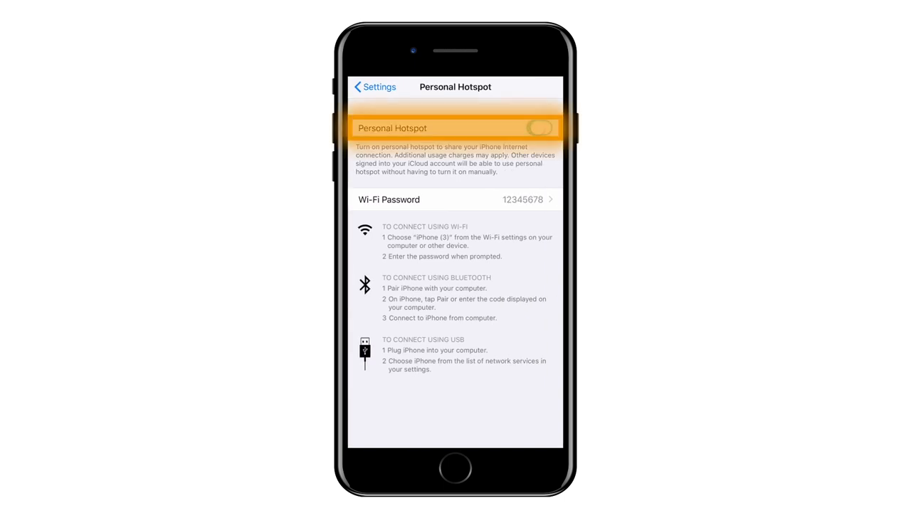
click(540, 129)
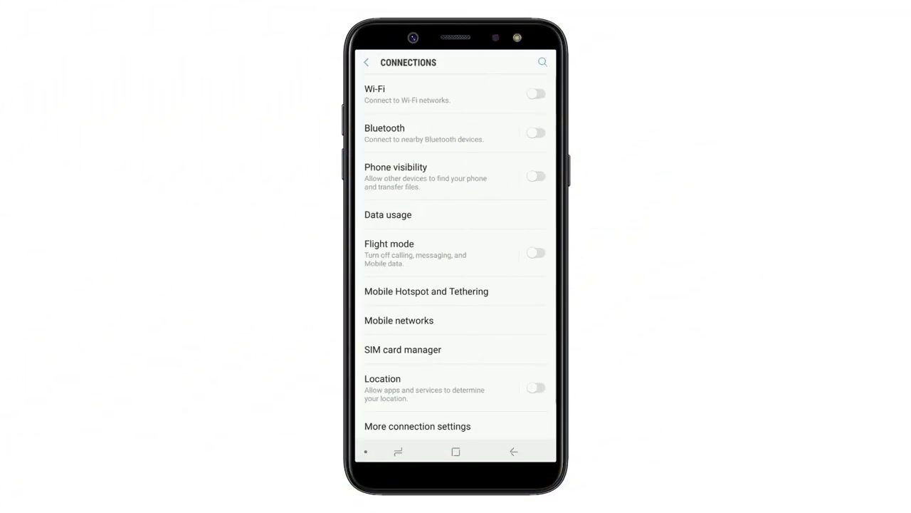
Step: Switch on Mobile Hotspot under Mobile Hotspot and Tethering in Android Connections
click(425, 291)
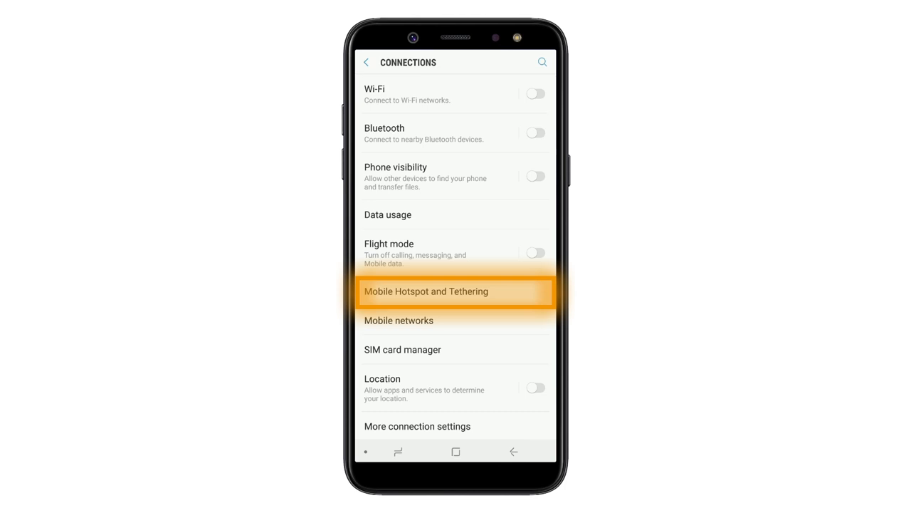
click(456, 290)
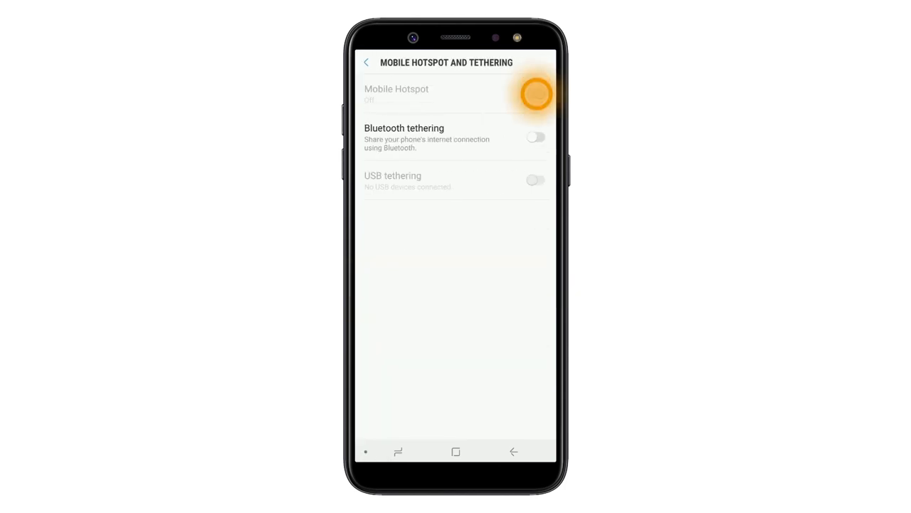
click(535, 94)
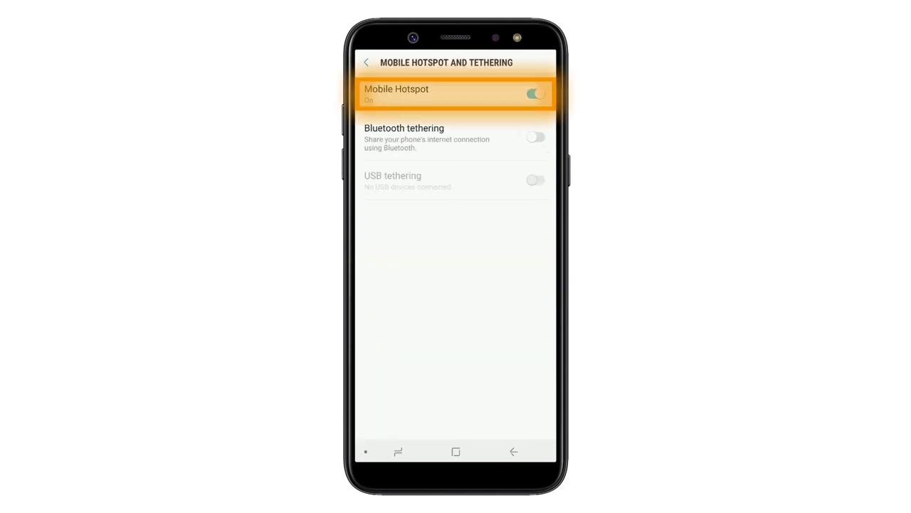
click(396, 94)
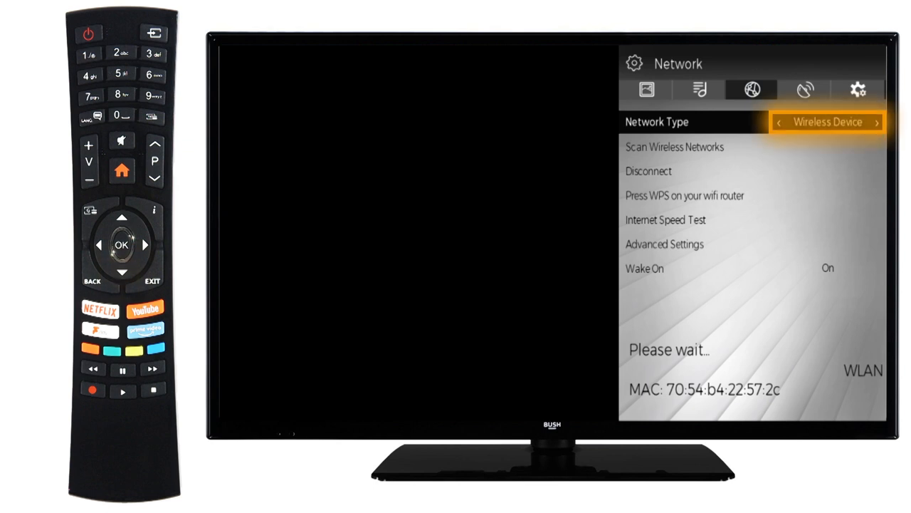
Step: Set the TV's Network Type to Wireless Device and move to Scan Wireless Networks
click(123, 272)
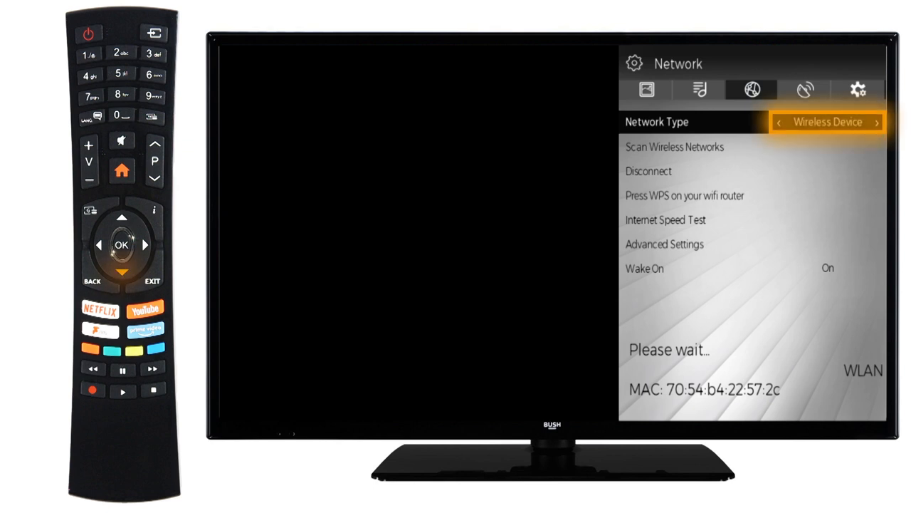
key(down)
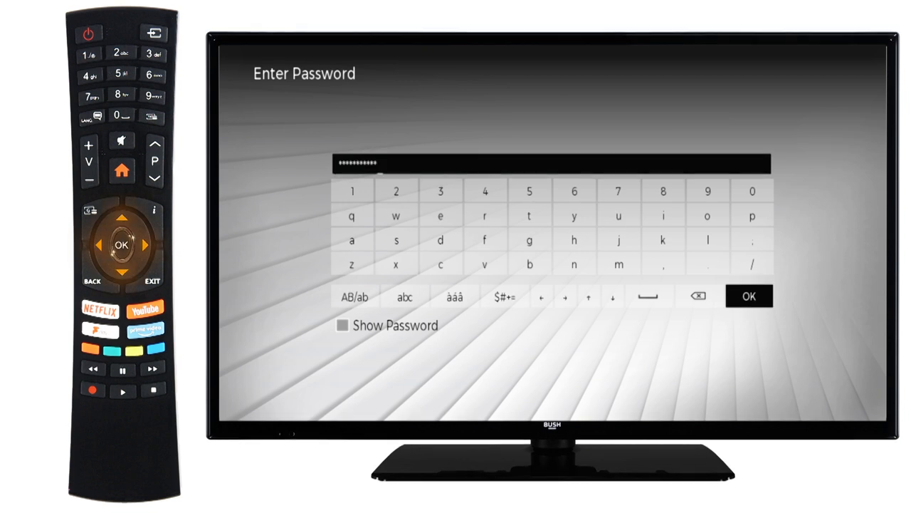
Step: Confirm the hotspot password to connect over WLAN and return to the Smart TV home screen
click(121, 245)
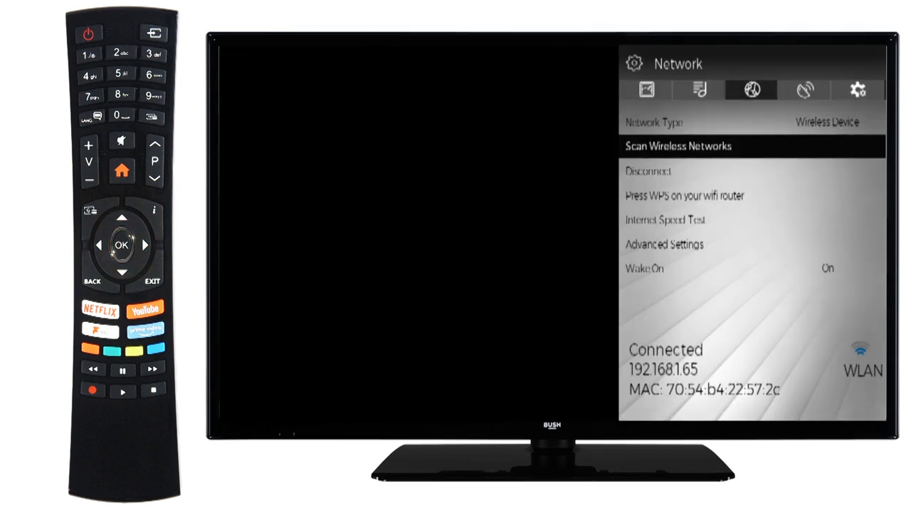
click(121, 171)
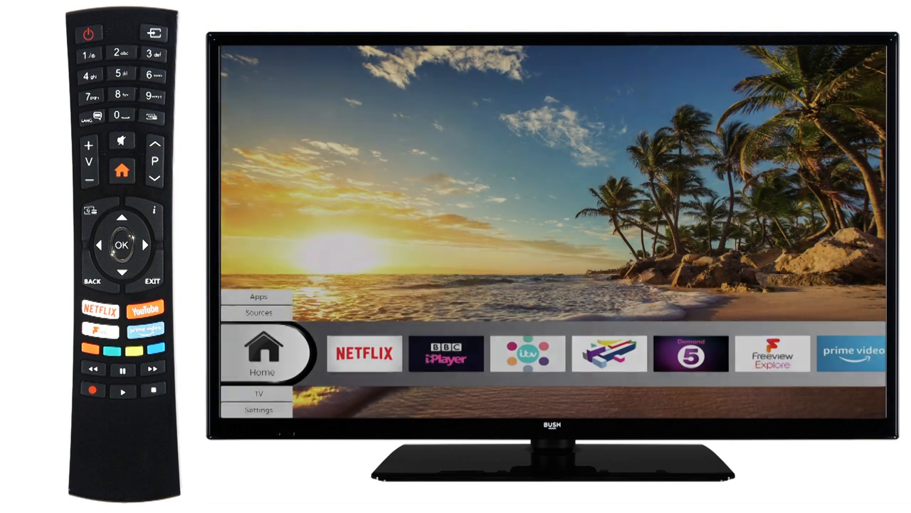